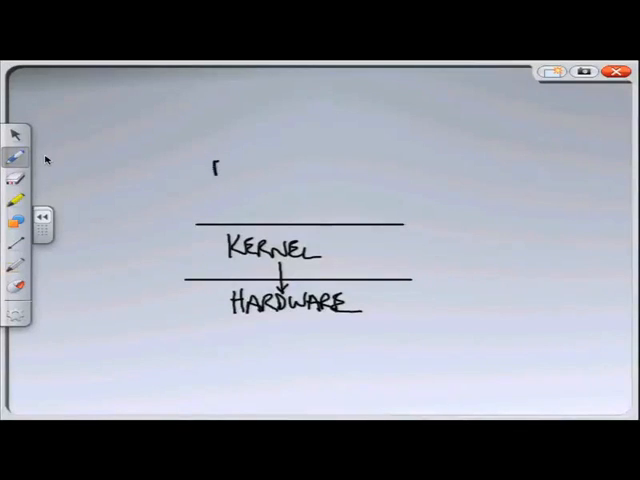
# - Label the APP box, draw its arrow down to KERNEL, then clear the whiteboard
pyautogui.write('API')
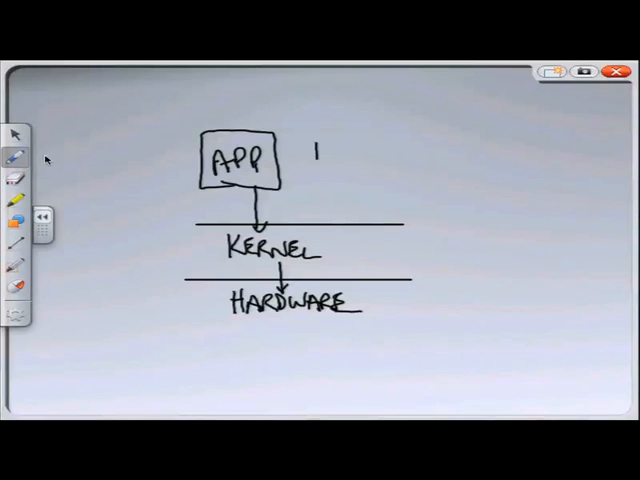
pyautogui.moveTo(315, 145); pyautogui.dragTo(360, 185)
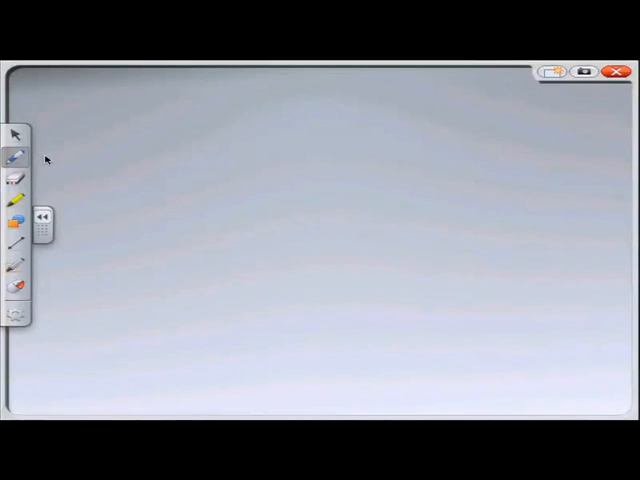
# - Draw a horizontal base line with the Line tool and handwrite HW beneath it
pyautogui.click(15, 244)
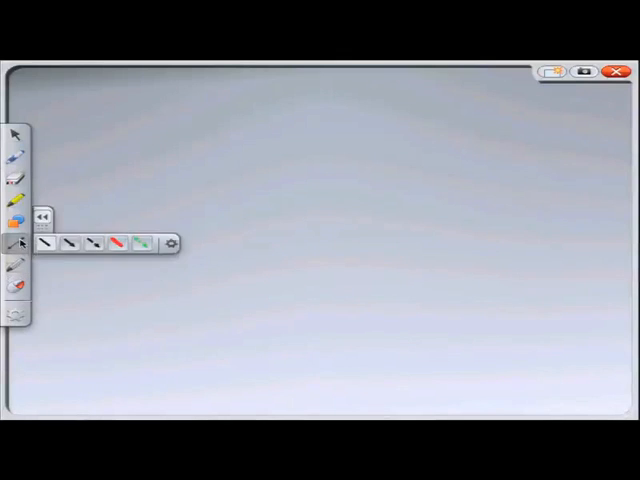
pyautogui.moveTo(148, 272); pyautogui.dragTo(400, 272)
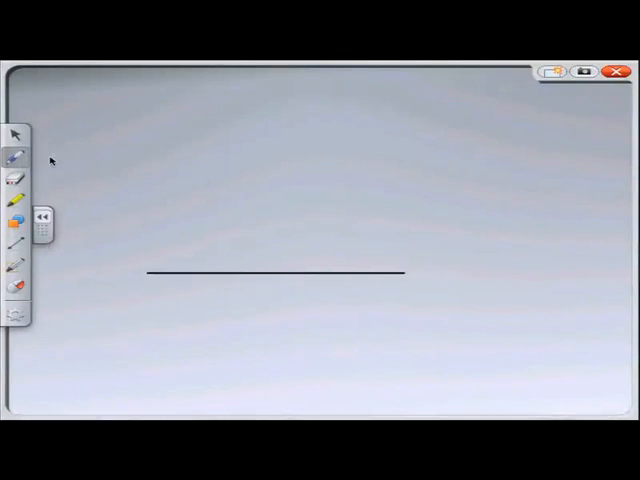
pyautogui.moveTo(212, 288); pyautogui.dragTo(222, 298)
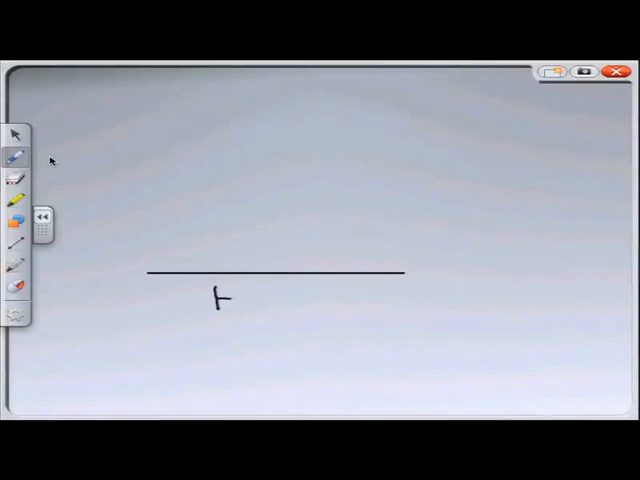
pyautogui.moveTo(215, 295); pyautogui.dragTo(265, 305)
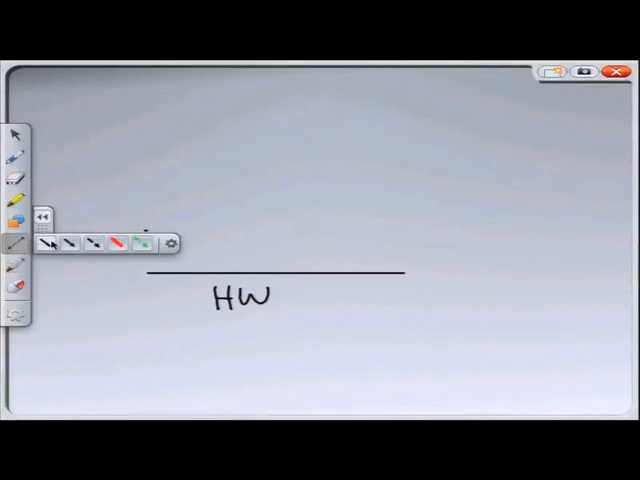
# - Draw a line above HW, write HYPERVISOR between the lines, and CPU RAM beside it
pyautogui.moveTo(150, 230); pyautogui.dragTo(405, 230)
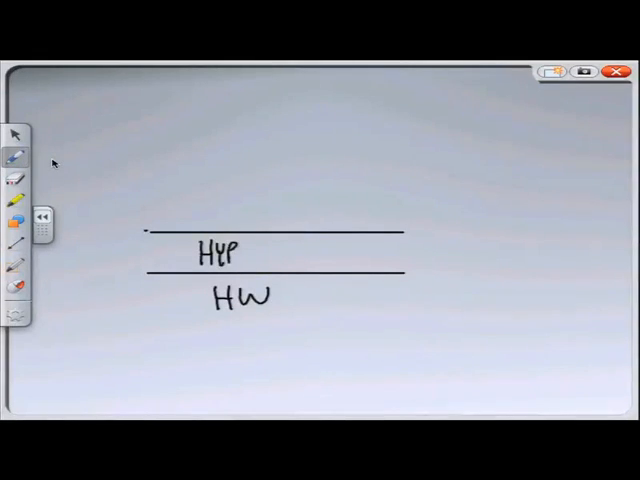
pyautogui.write('ERVISOR')
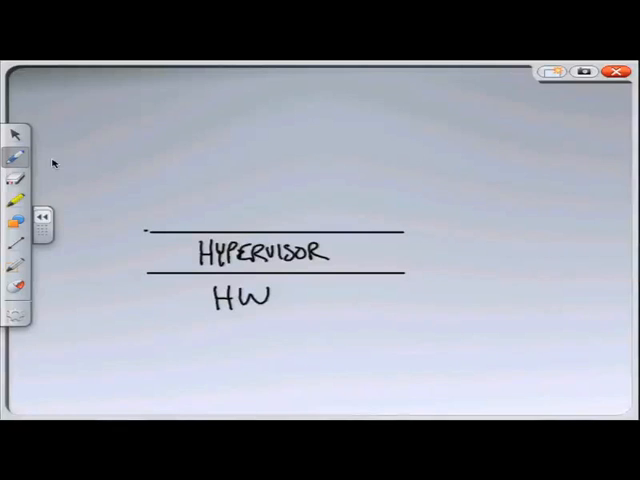
pyautogui.write('CPU Ram')
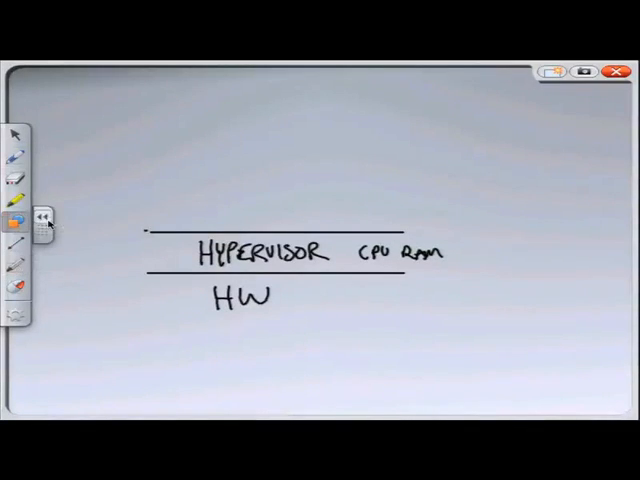
# - Draw the WINDOWS box with an arrow into HYPERVISOR, then label the OS and LINUX boxes
pyautogui.moveTo(152, 133); pyautogui.dragTo(228, 218)
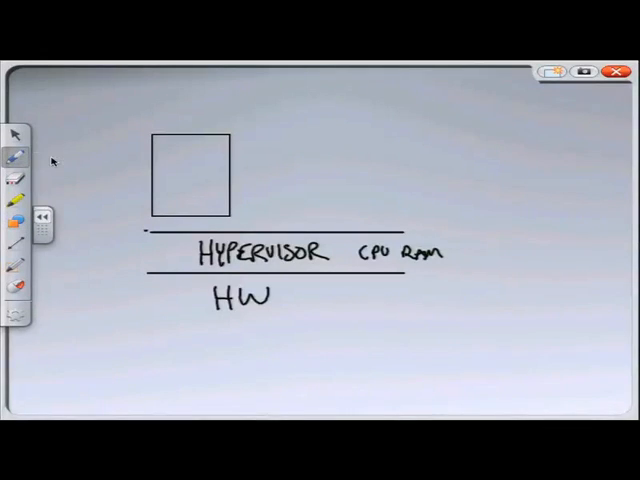
pyautogui.write('W1')
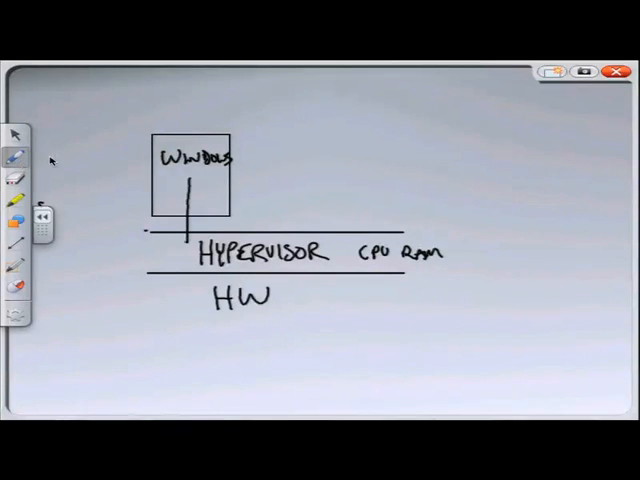
pyautogui.moveTo(188, 200); pyautogui.dragTo(188, 248)
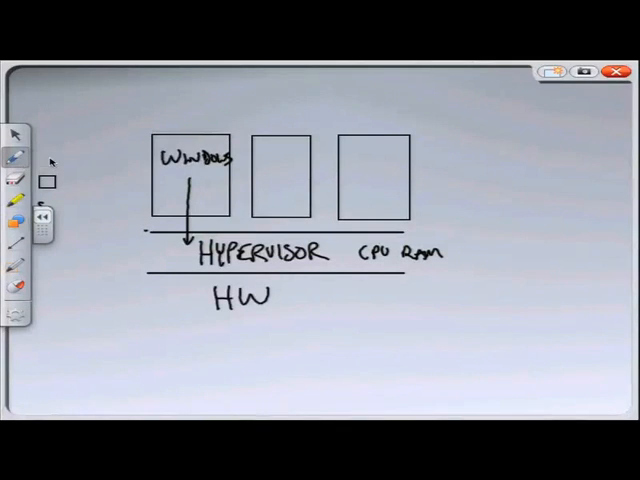
pyautogui.write('OS')
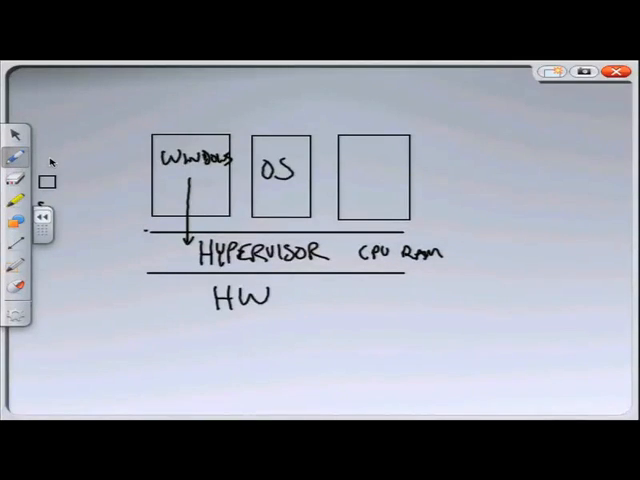
pyautogui.write('LINUX')
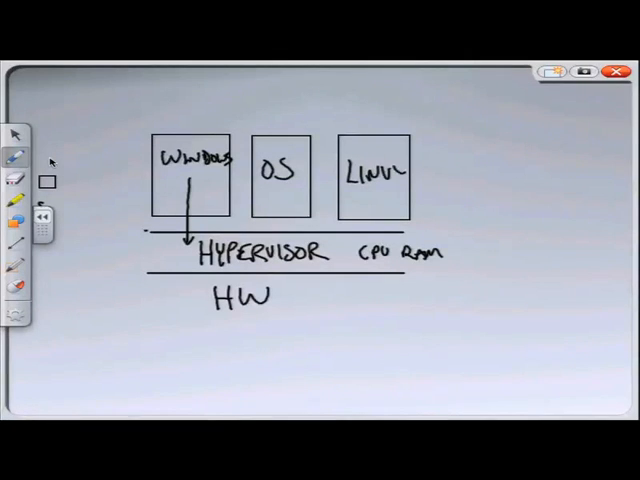